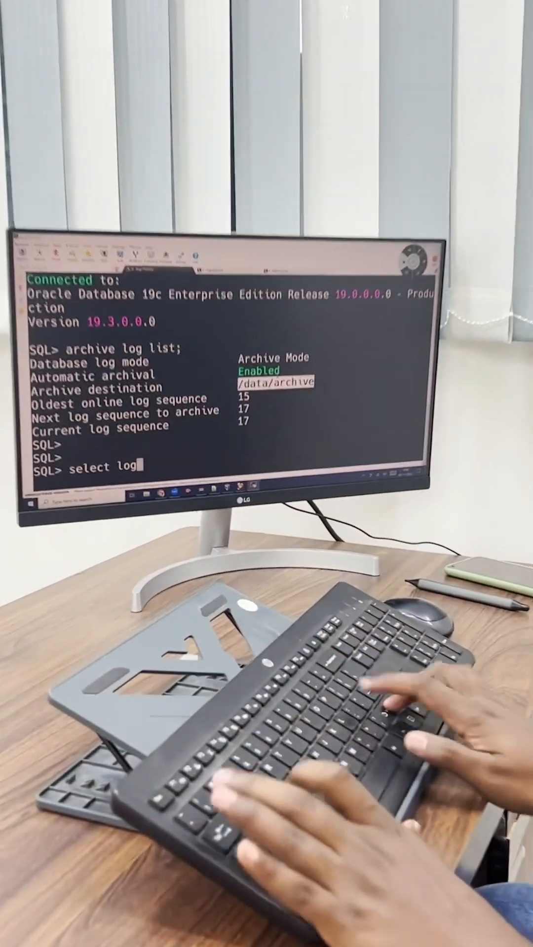
type("_mode f")
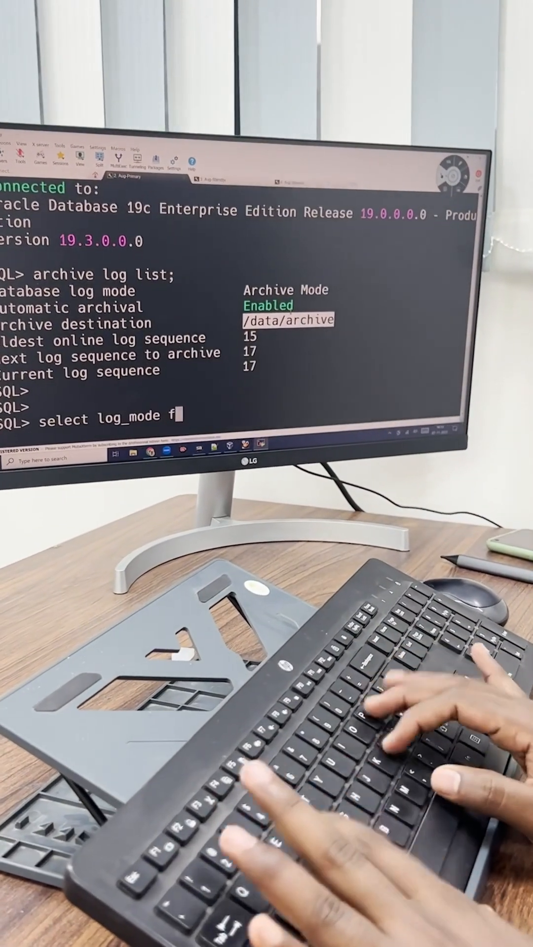
type("rom v$datab")
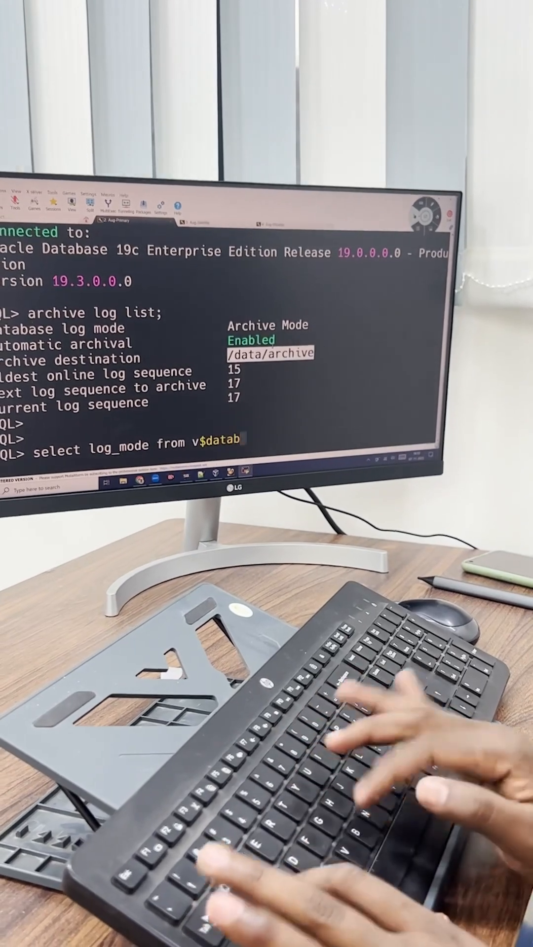